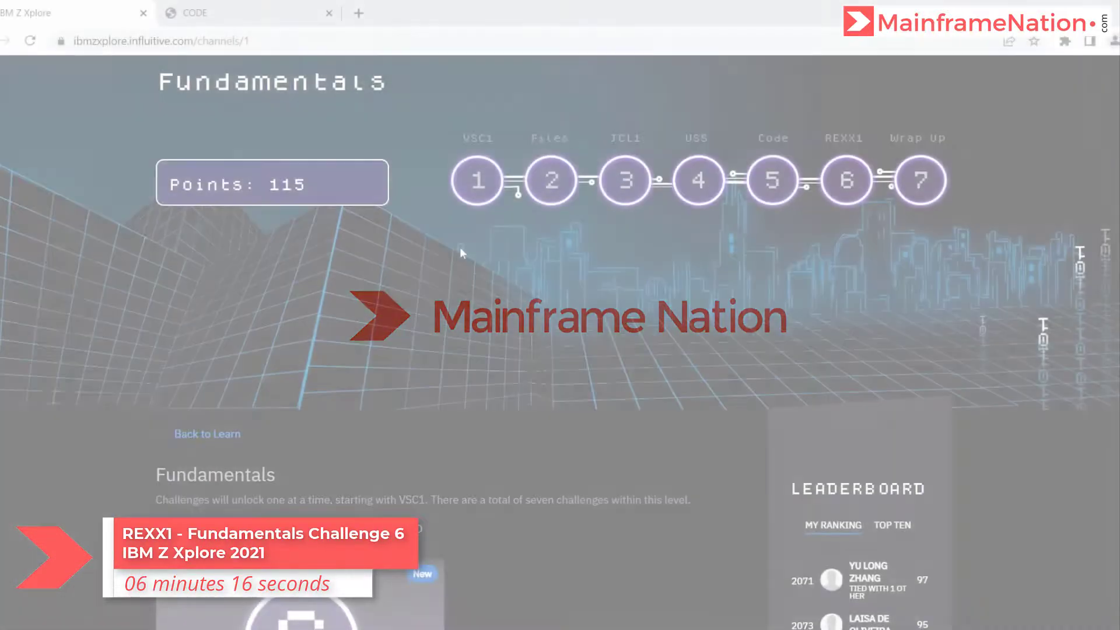
Step: Open the REXX1 challenge card in IBM Z Xplore and launch its challenge PDF
{"action": "scroll", "scroll_direction": "down", "scroll_amount": 3}
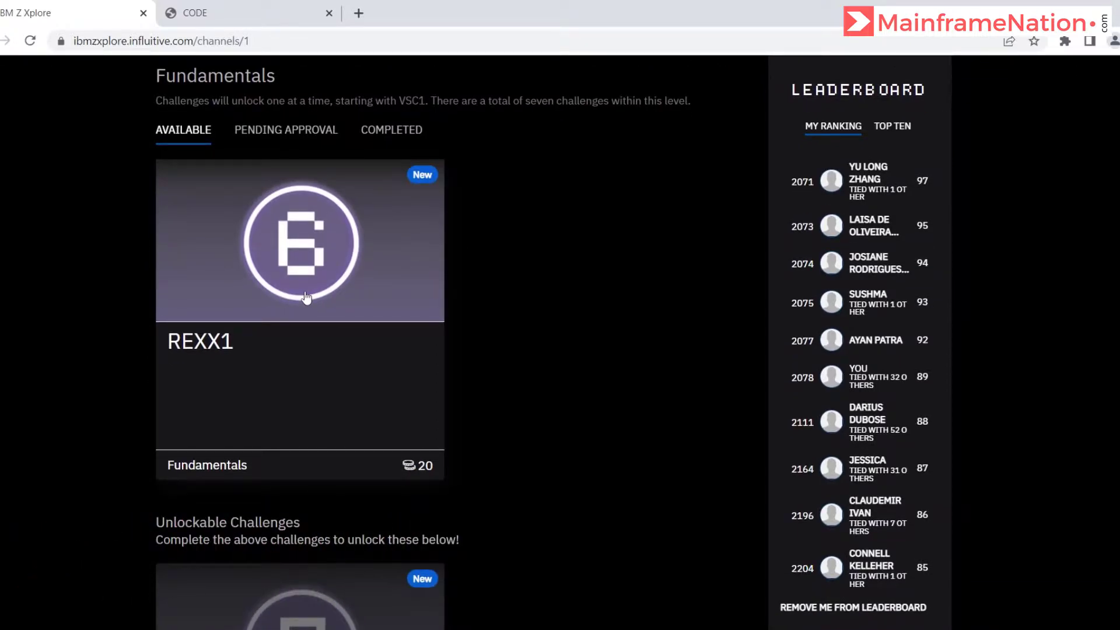
{"action": "left_click", "coordinate": [299, 240]}
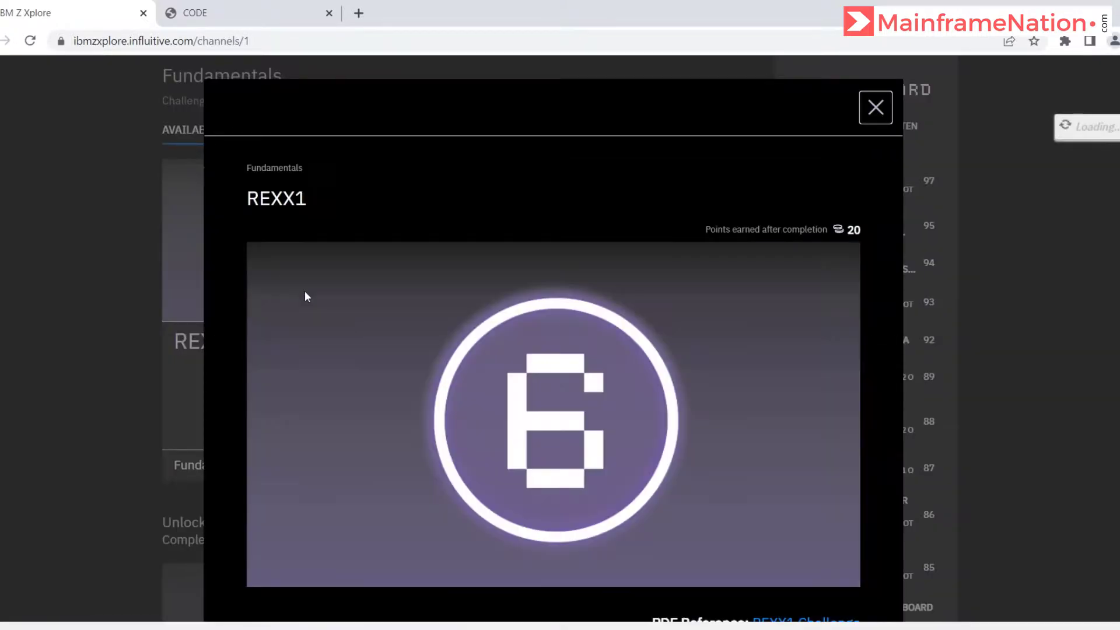
{"action": "scroll", "scroll_direction": "down", "scroll_amount": 3}
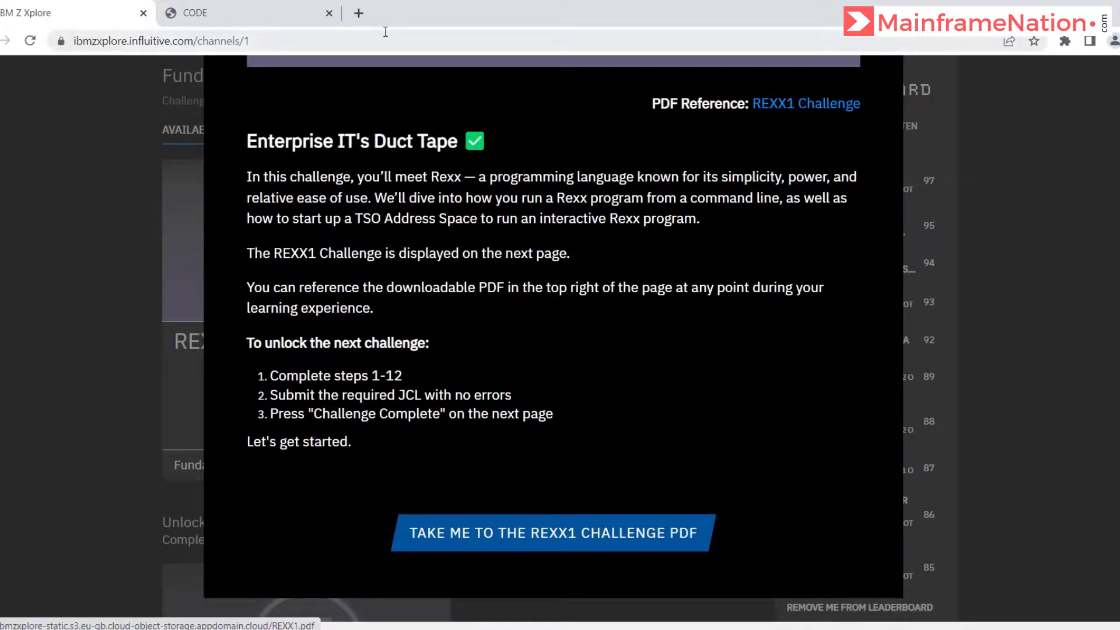
{"action": "left_click", "coordinate": [552, 531]}
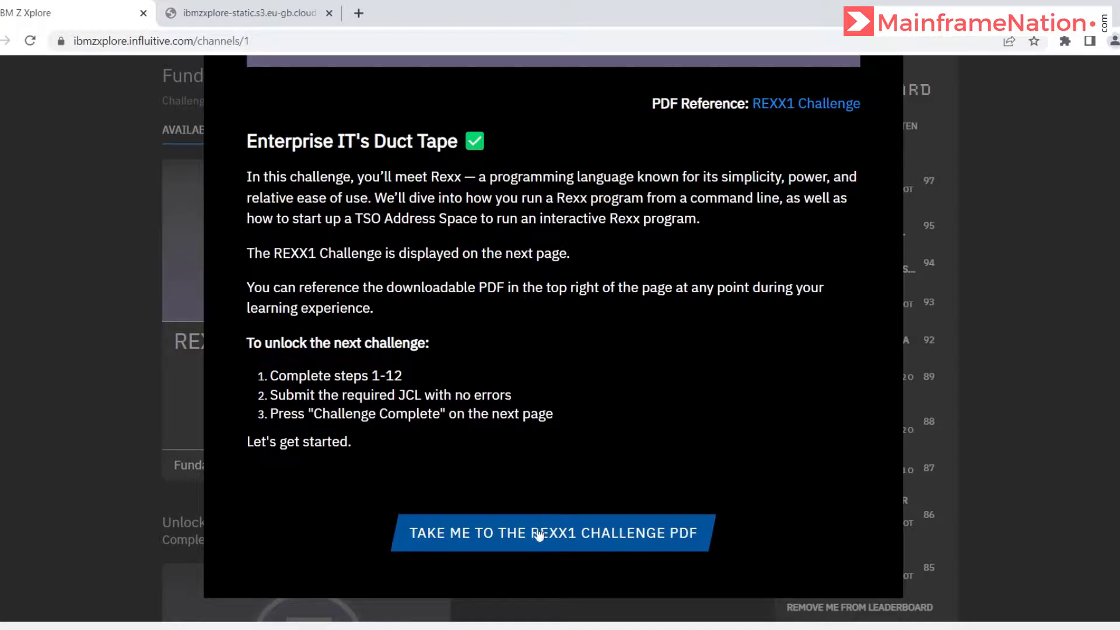
{"action": "left_click", "coordinate": [551, 532]}
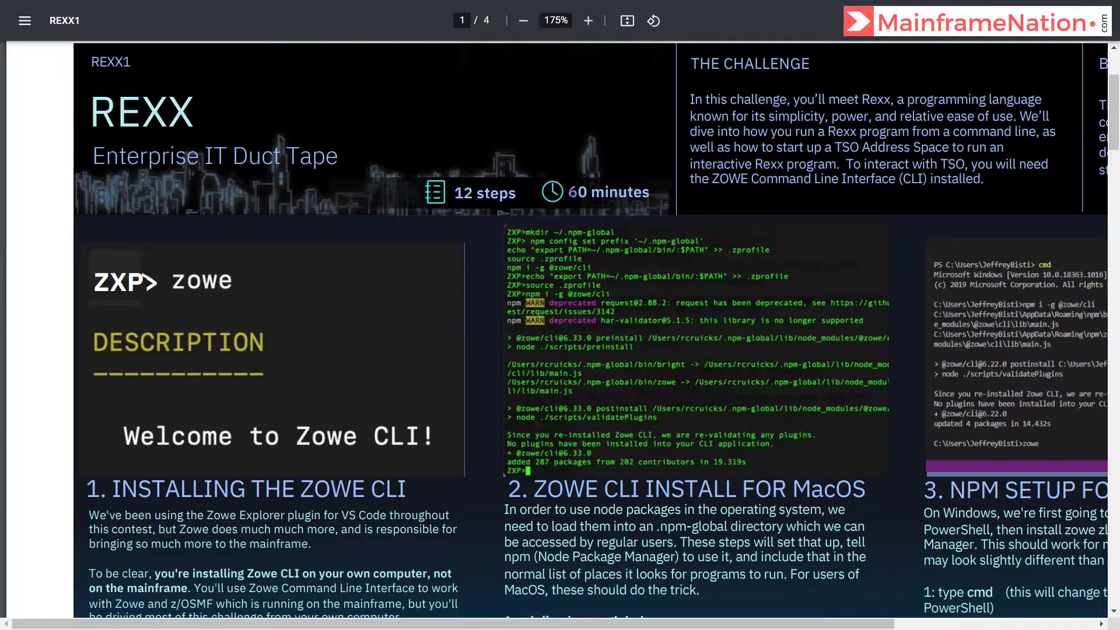
Step: Scroll the REXX1 PDF to section 3, NPM Setup for Windows, reviewing the Zowe CLI install steps
{"action": "scroll", "scroll_direction": "down", "scroll_amount": 3}
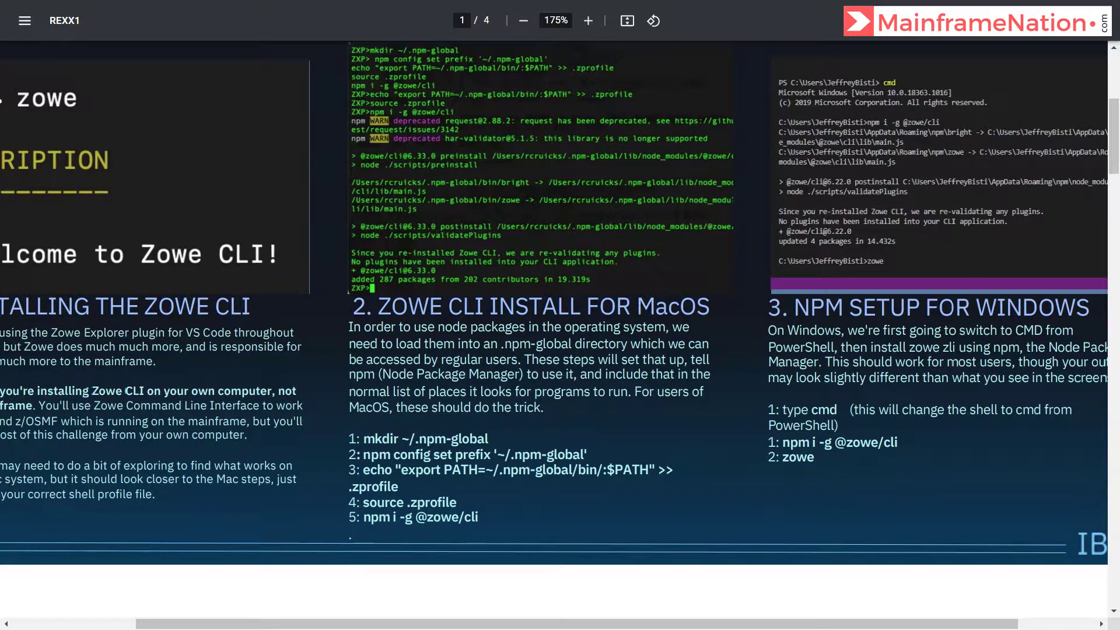
{"action": "scroll", "scroll_direction": "right", "scroll_amount": 3}
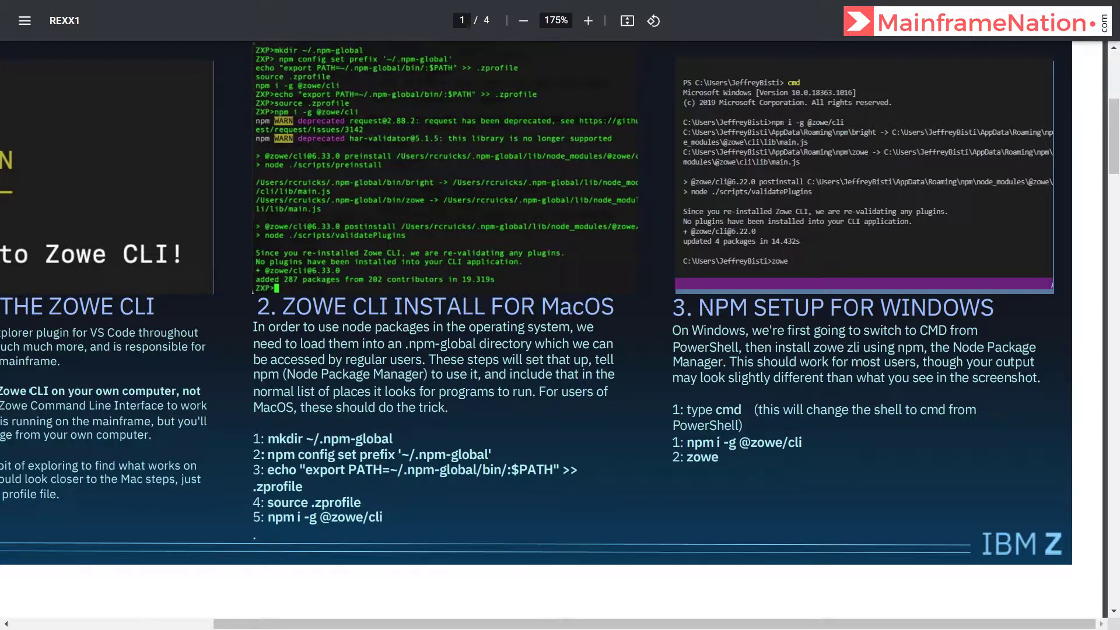
{"action": "scroll", "scroll_direction": "down", "scroll_amount": 3}
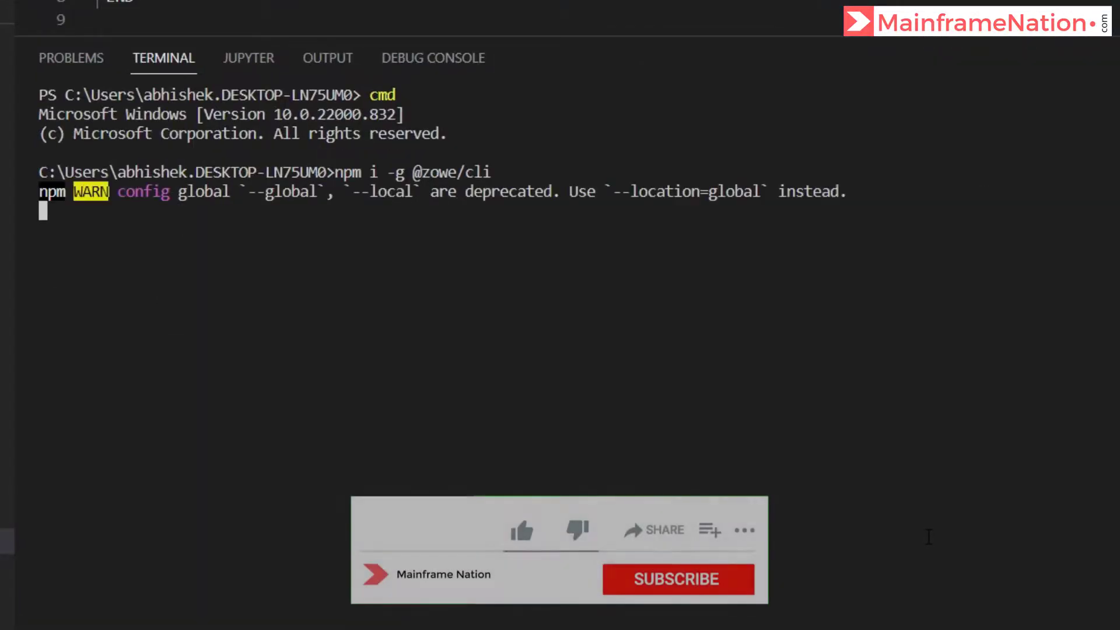
{"action": "left_click", "coordinate": [521, 530]}
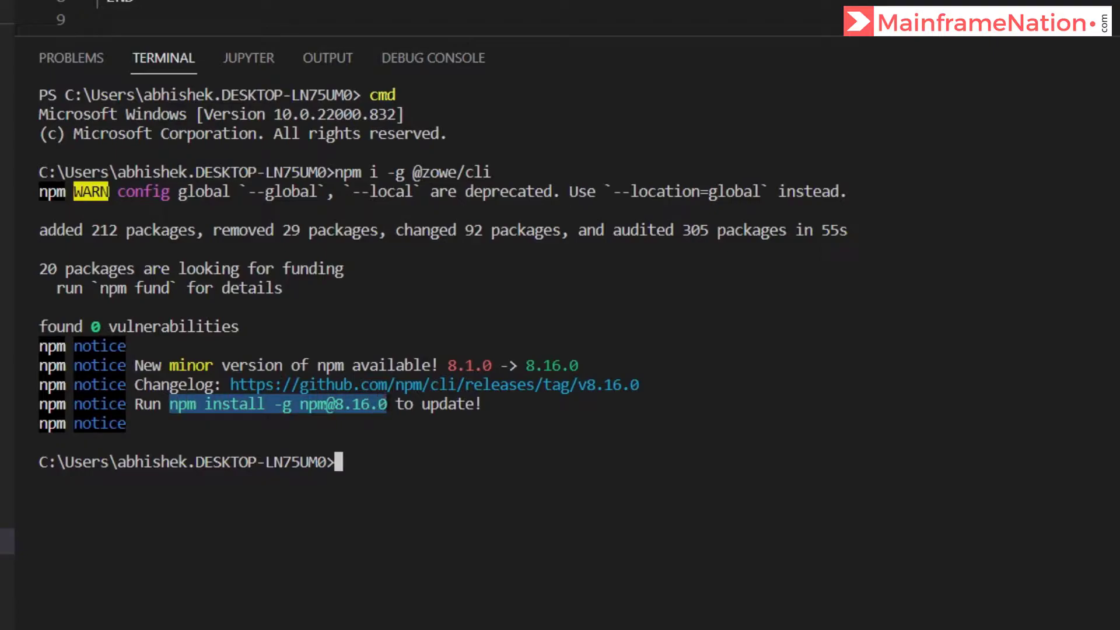
{"action": "type", "text": "npm install -g npm@8.16.0"}
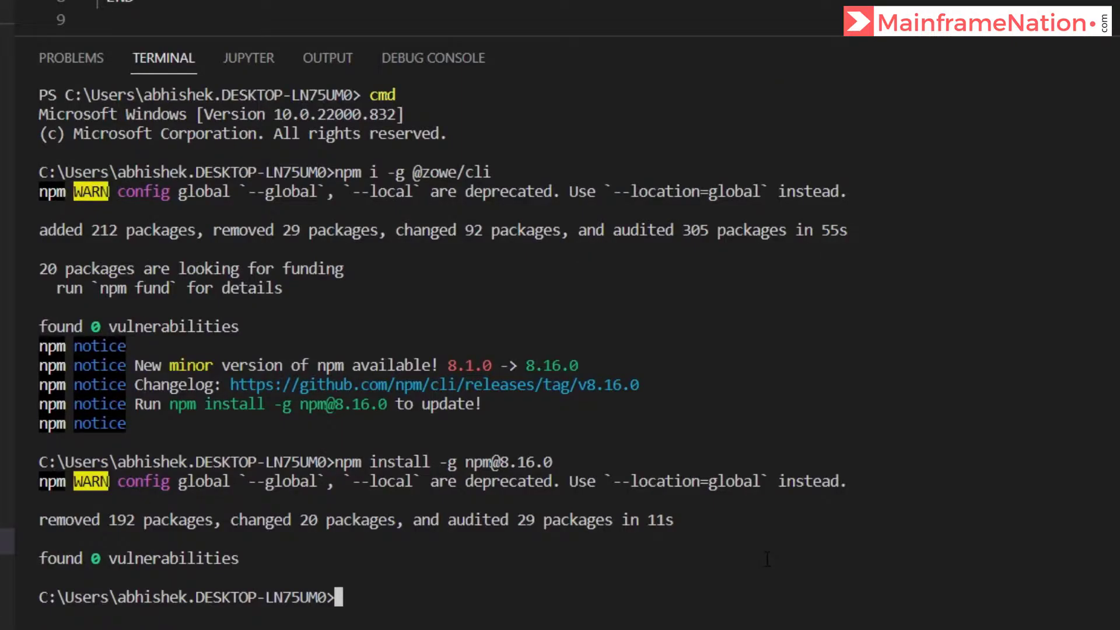
{"action": "type", "text": "zowe"}
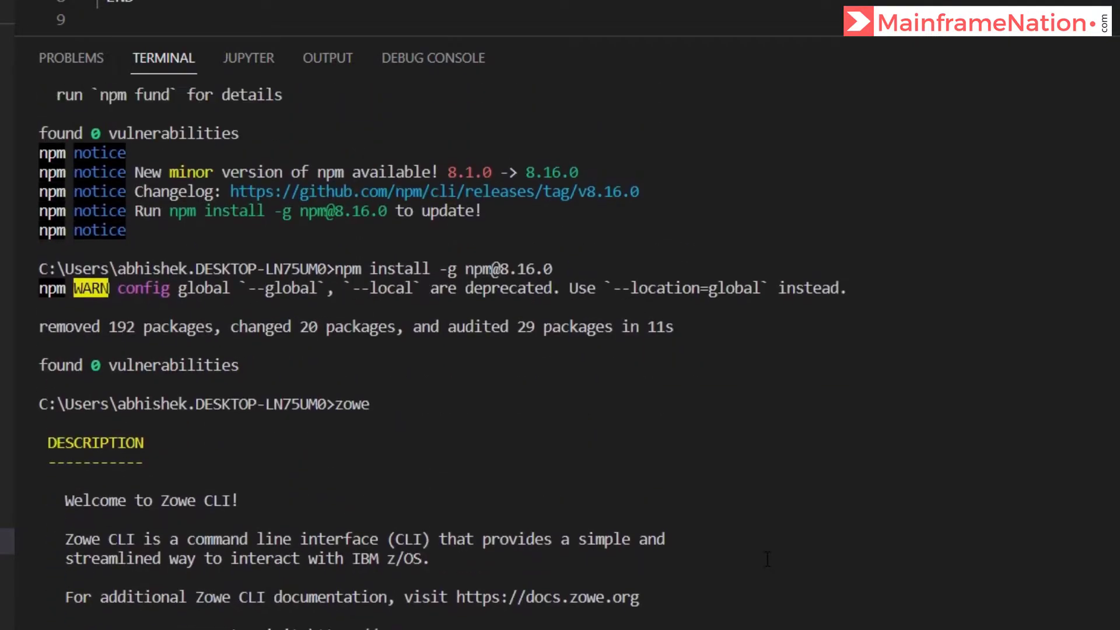
{"action": "scroll", "scroll_direction": "down", "scroll_amount": 3}
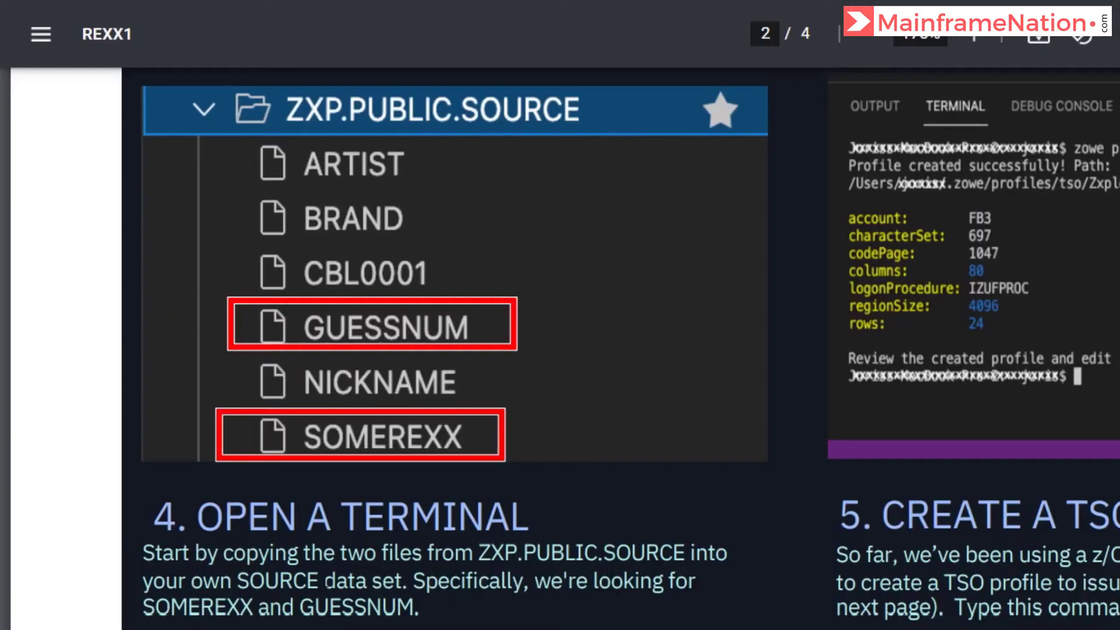
Step: Scroll the PDF to page 2, step 4, about copying SOMEREXX and GUESSNUM into SOURCE
{"action": "scroll", "scroll_direction": "down", "scroll_amount": 3}
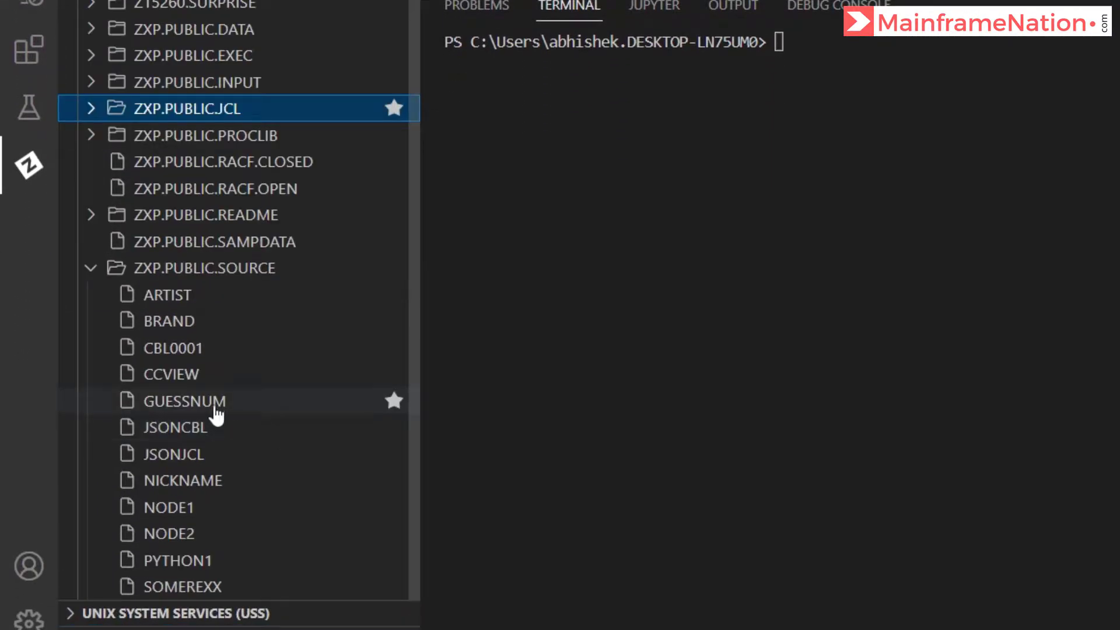
Step: Copy GUESSNUM from ZXP.PUBLIC.SOURCE and paste it into Z15260.SOURCE
{"action": "left_click", "coordinate": [184, 400]}
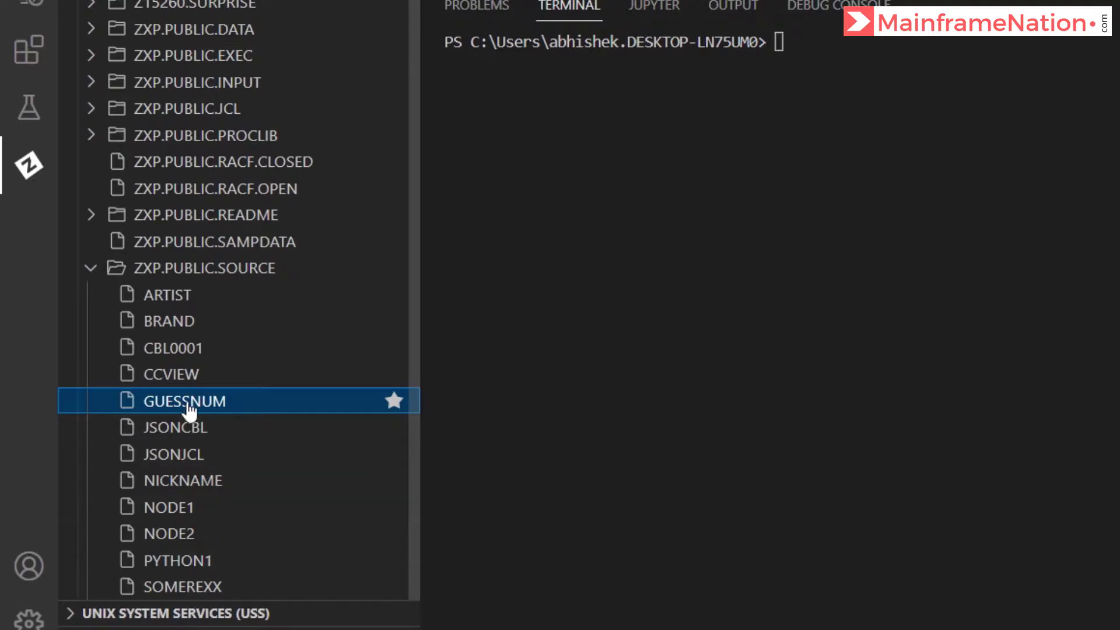
{"action": "right_click", "coordinate": [184, 400]}
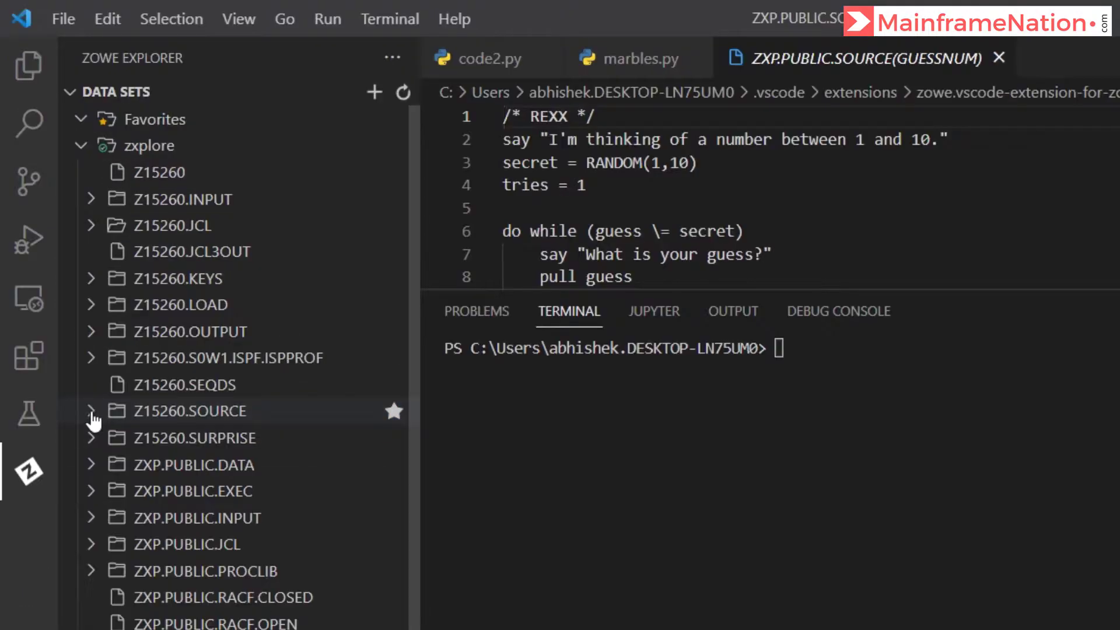
{"action": "left_click", "coordinate": [190, 411]}
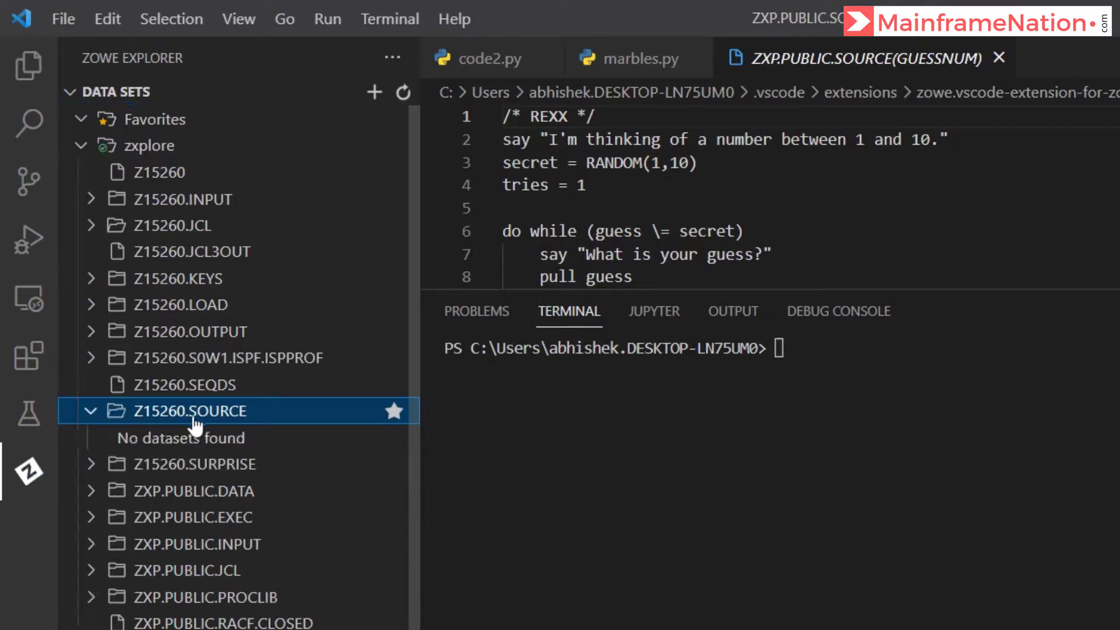
{"action": "right_click", "coordinate": [191, 410]}
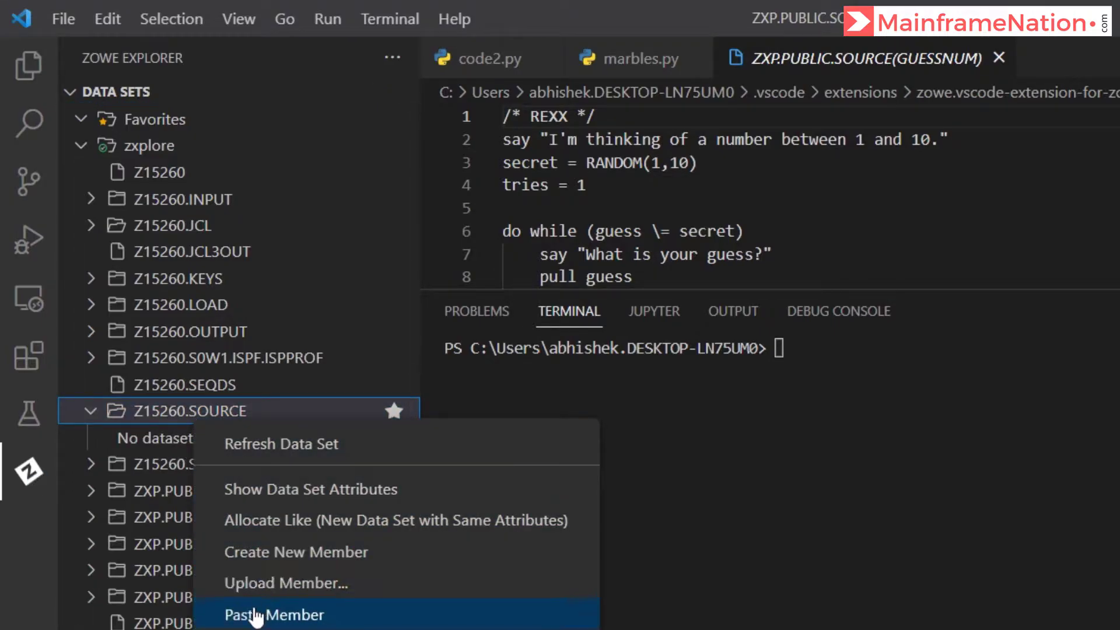
{"action": "left_click", "coordinate": [273, 615]}
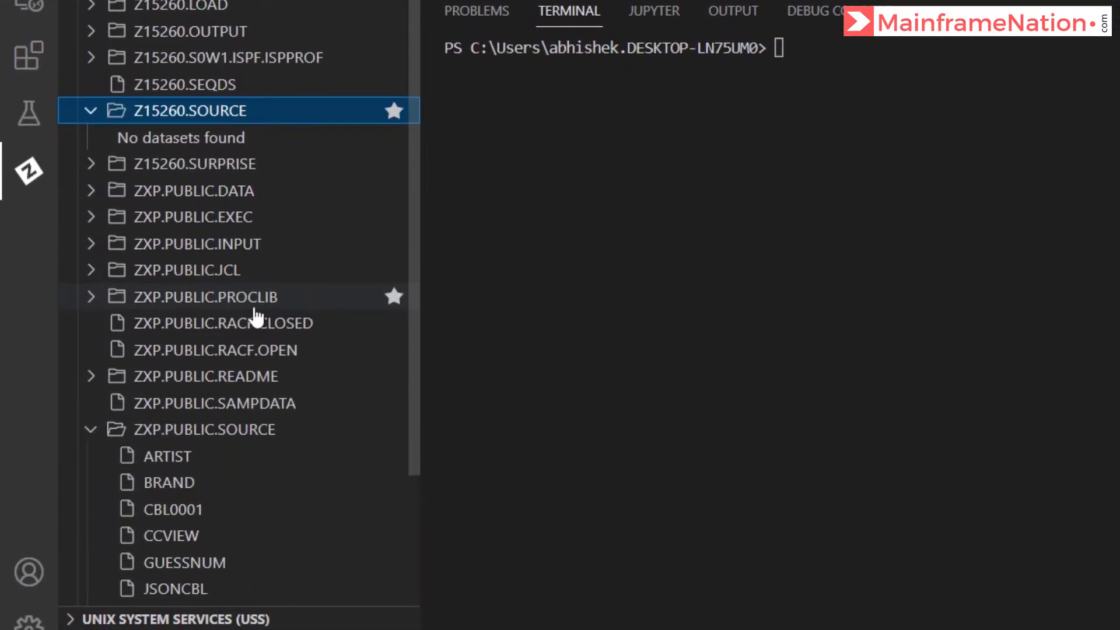
Step: Copy SOMEREXX into Z15260.SOURCE and open the copied member in the editor
{"action": "scroll", "scroll_direction": "down", "scroll_amount": 3}
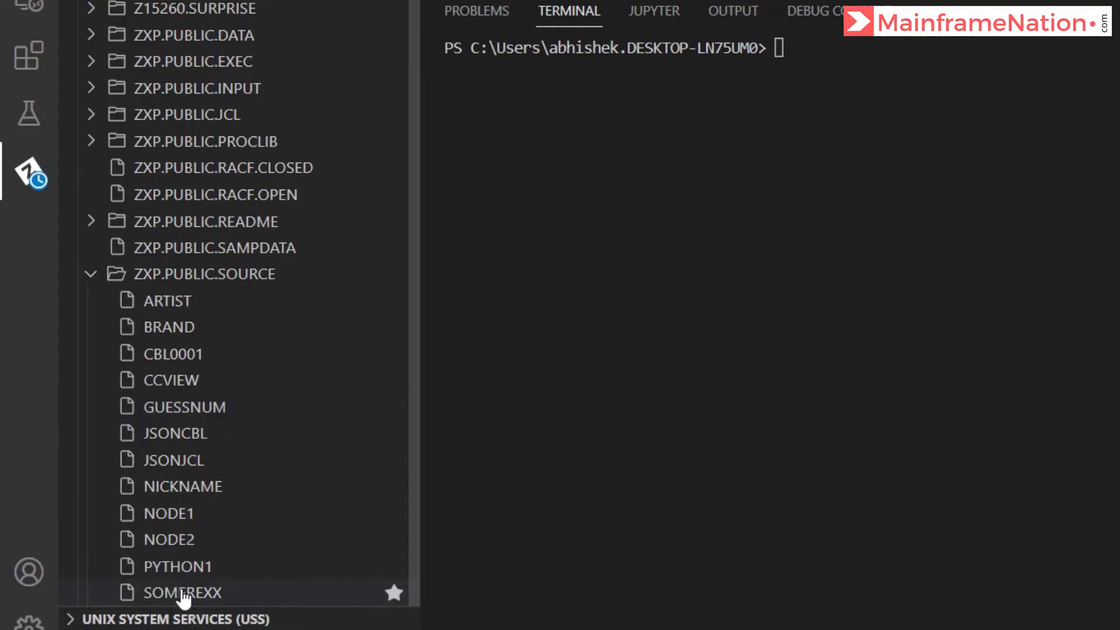
{"action": "right_click", "coordinate": [183, 593]}
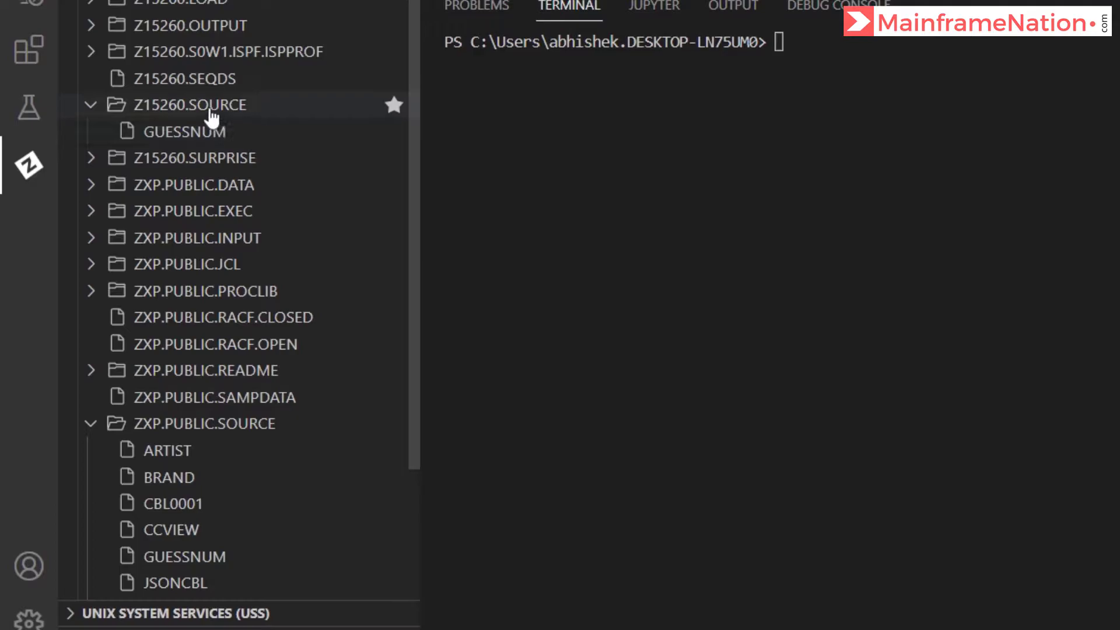
{"action": "left_click", "coordinate": [189, 104]}
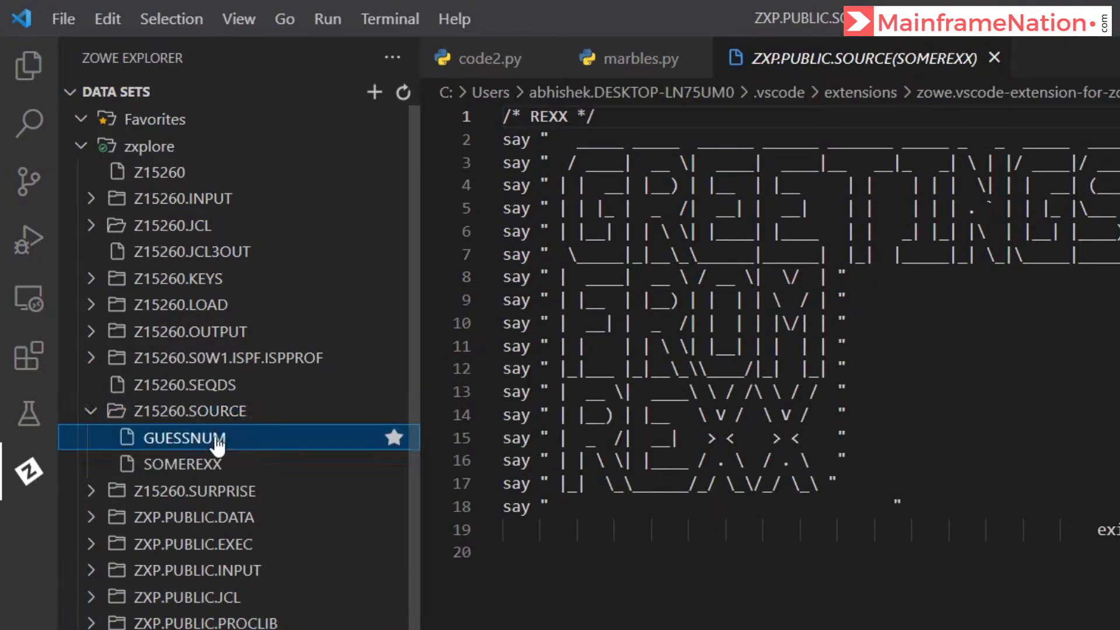
{"action": "double_click", "coordinate": [184, 437]}
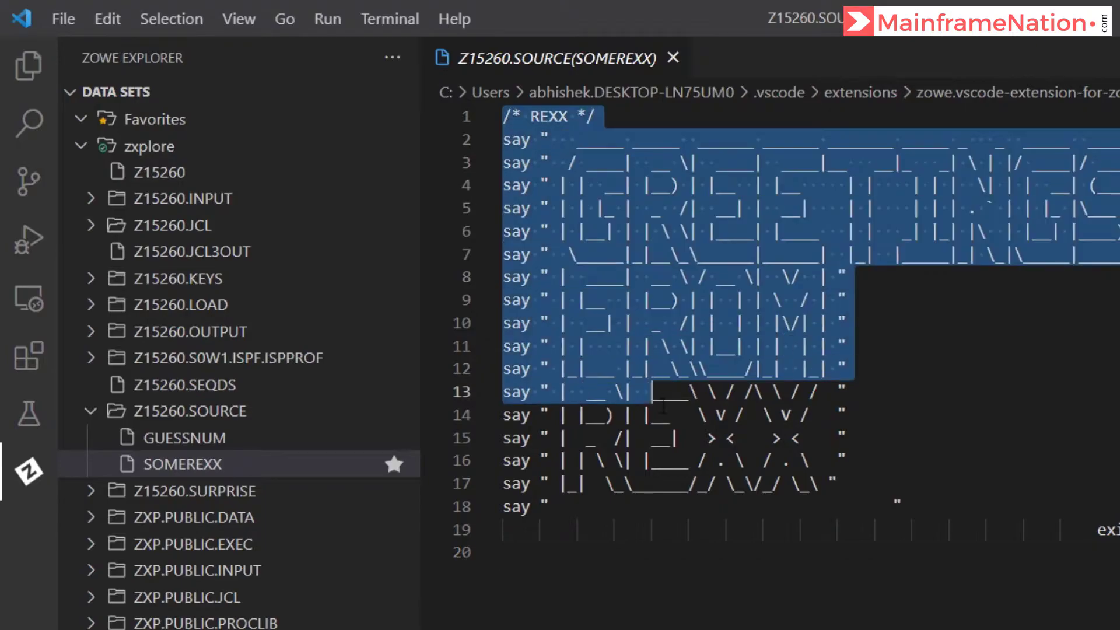
{"action": "left_click", "coordinate": [183, 438]}
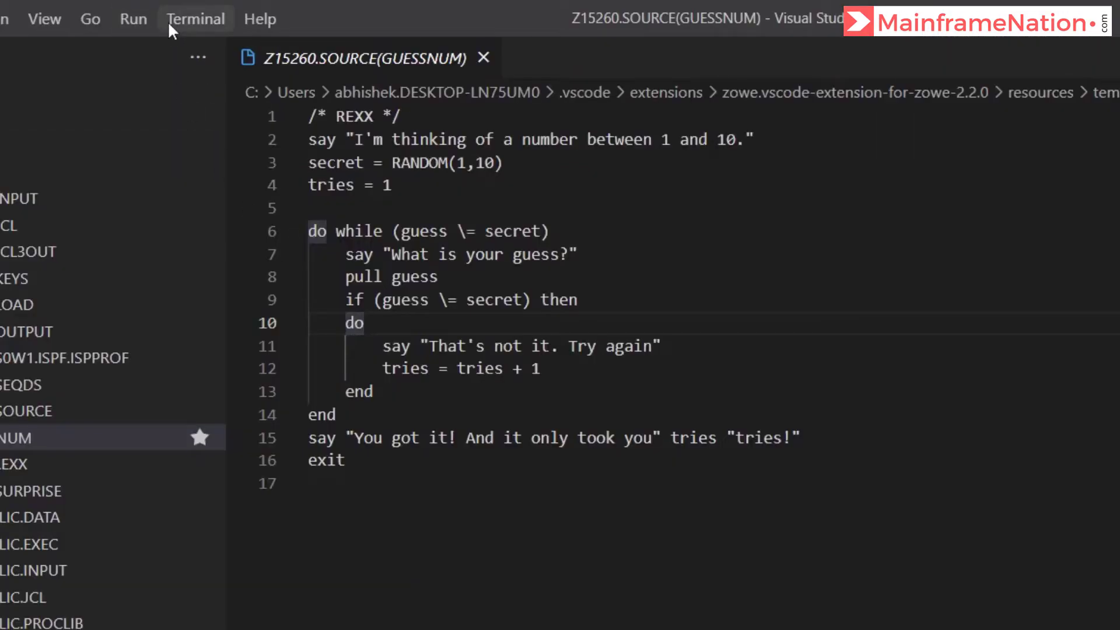
Step: Open a new terminal and set zxplore as the default zosmf profile
{"action": "left_click", "coordinate": [195, 19]}
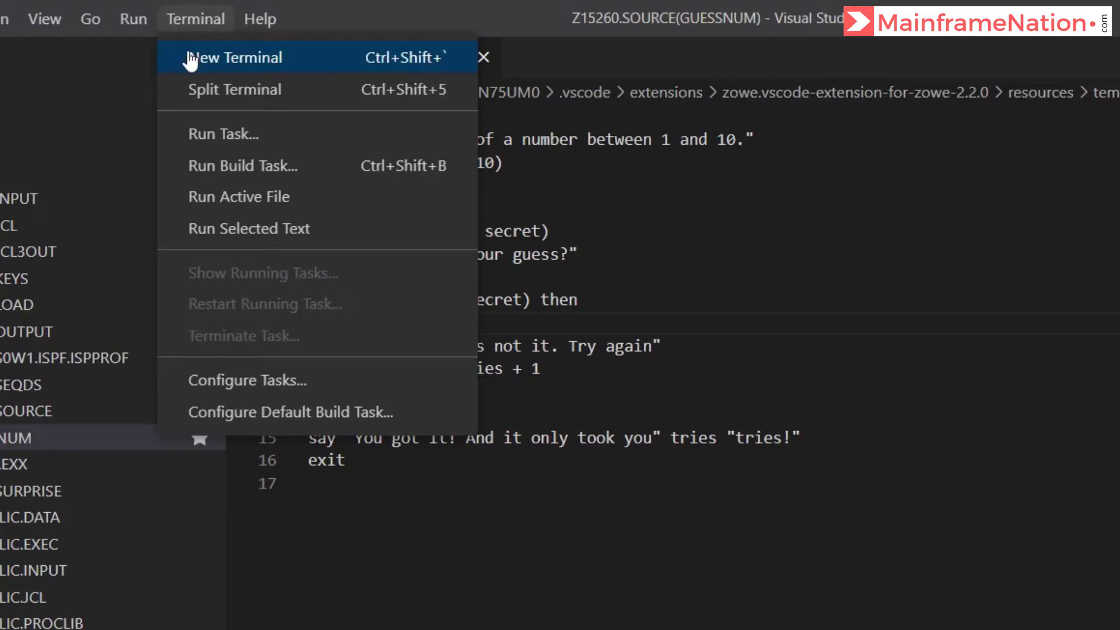
{"action": "left_click", "coordinate": [236, 57]}
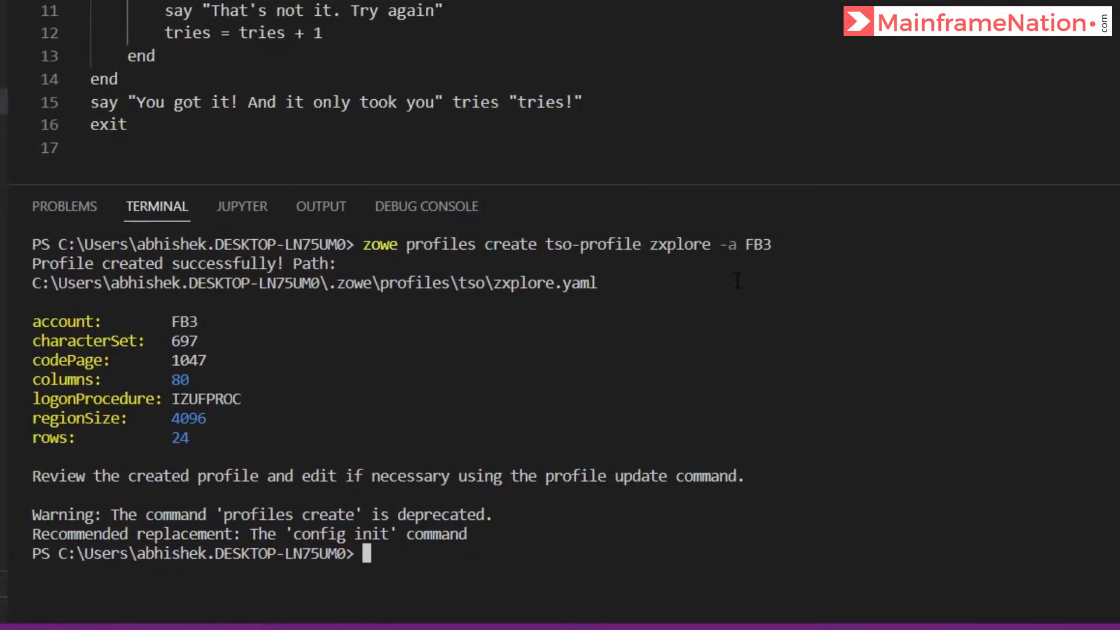
{"action": "type", "text": "zowe profiles set-default zosmf zxplore"}
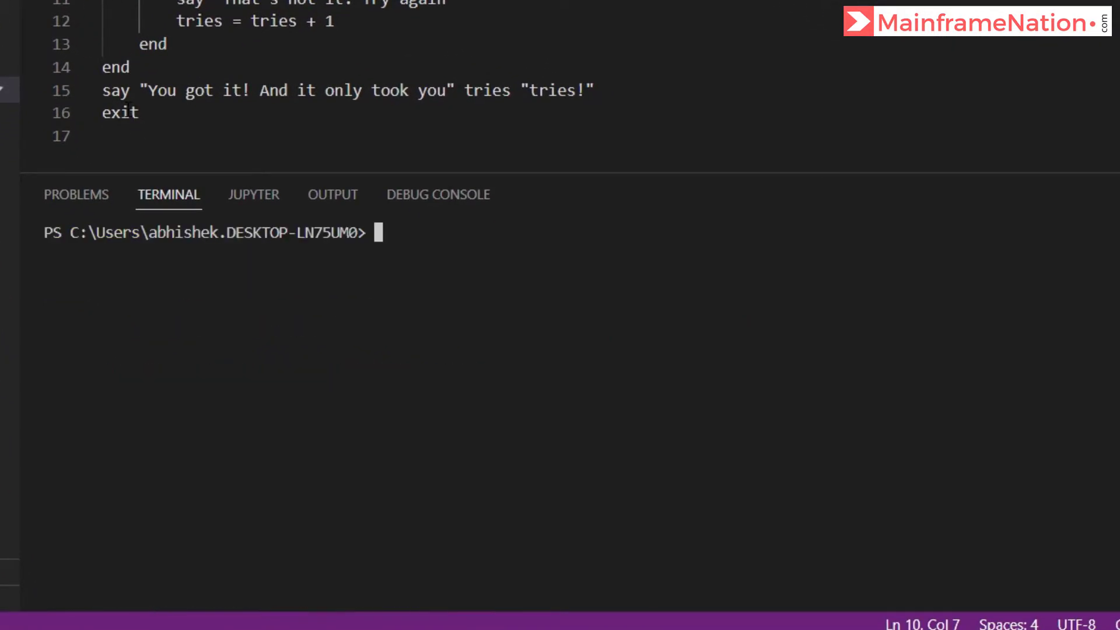
Step: Run exec 'z15260.source(somerexx)' via zowe tso issue command --ssm, then clear the terminal
{"action": "type", "text": "zowe tso issue command \"exec 'zXXX.source(somerexx)'\" --ssm"}
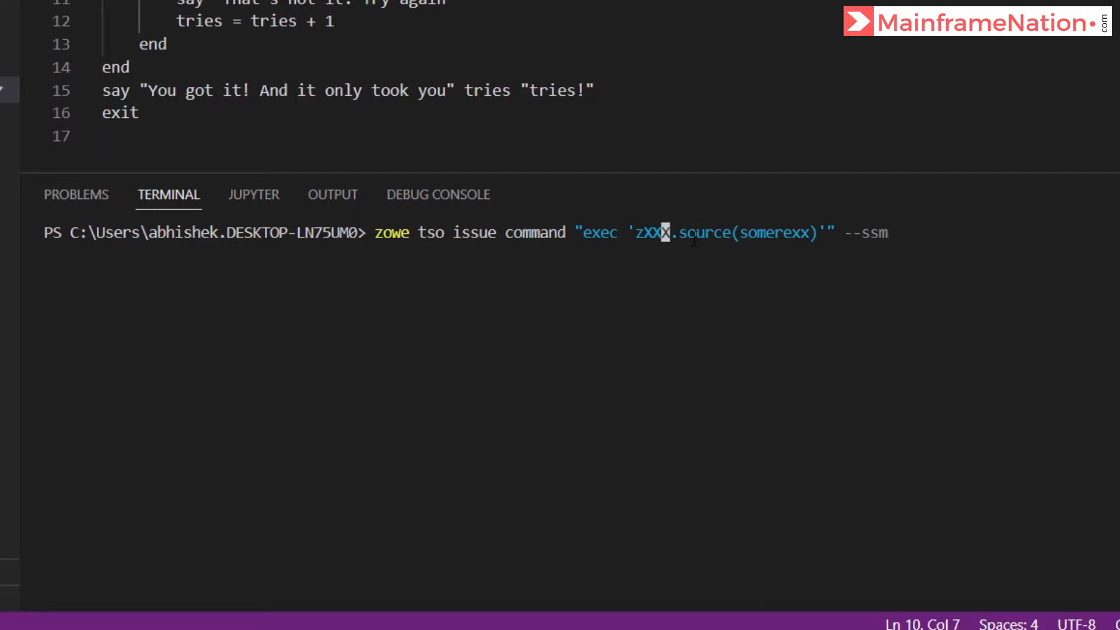
{"action": "type", "text": "15260"}
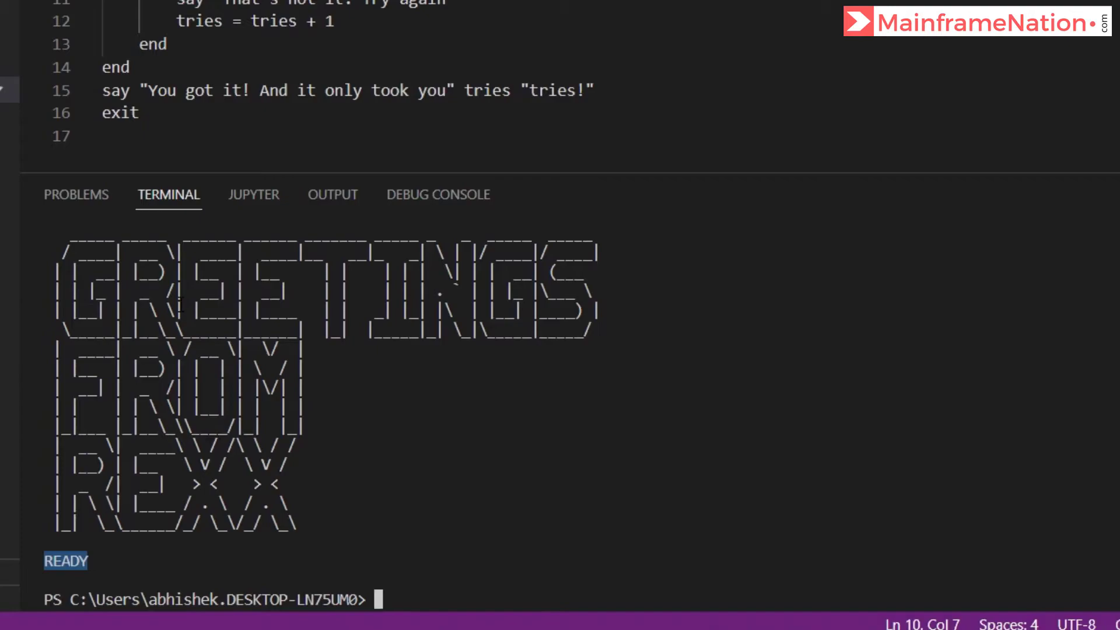
{"action": "type", "text": "CLEA"}
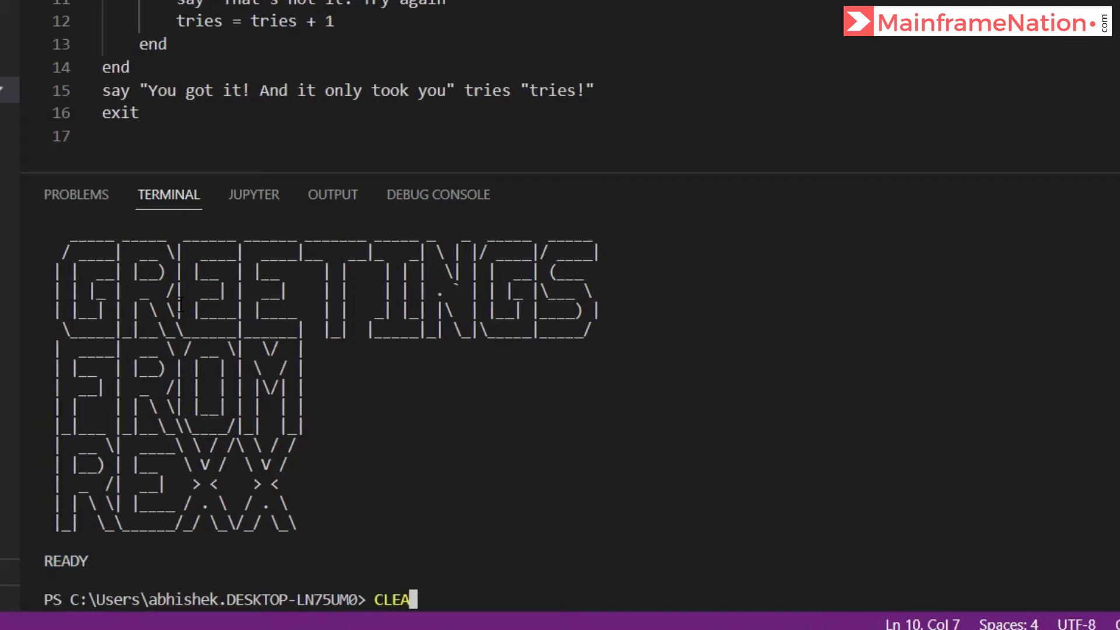
{"action": "key", "text": "Enter"}
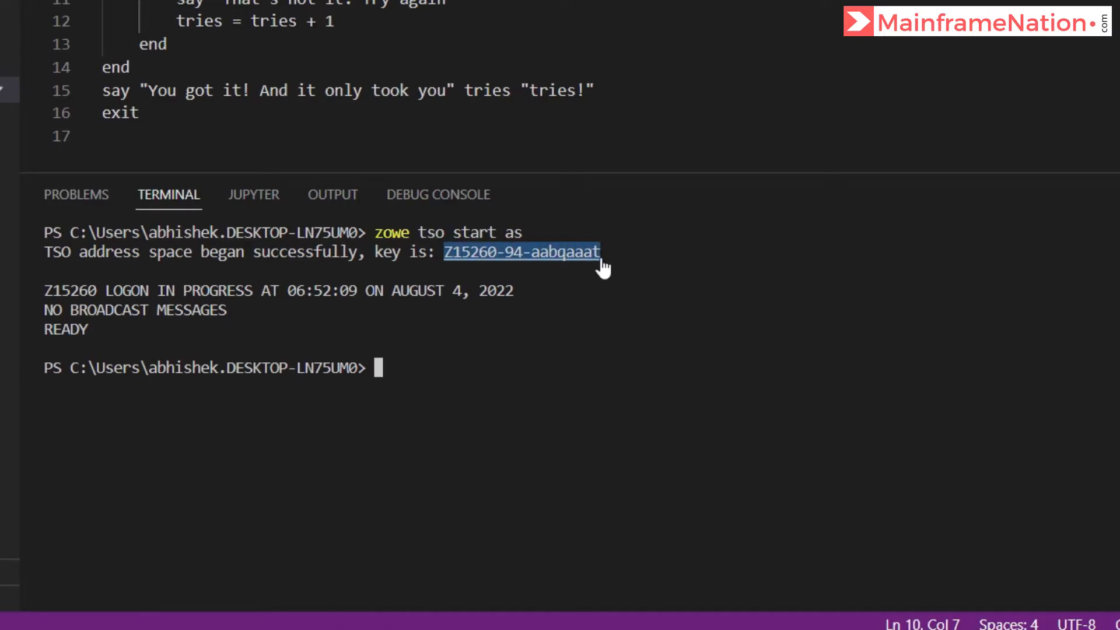
Step: Send exec of SOMEREXX to TSO address space key Z15260-94-aabqaaat with zowe tso send as
{"action": "type", "text": "zowe tso send as y --data \"exec 'Zxxxxx.source(somerexx)'\""}
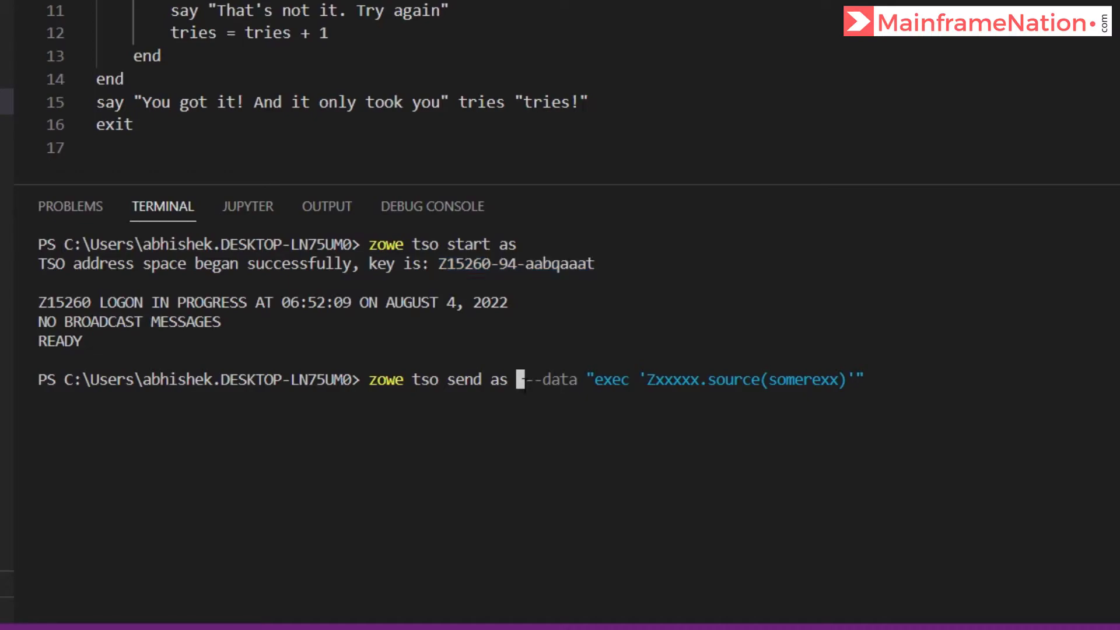
{"action": "type", "text": "Z15260-94-aabqaaat"}
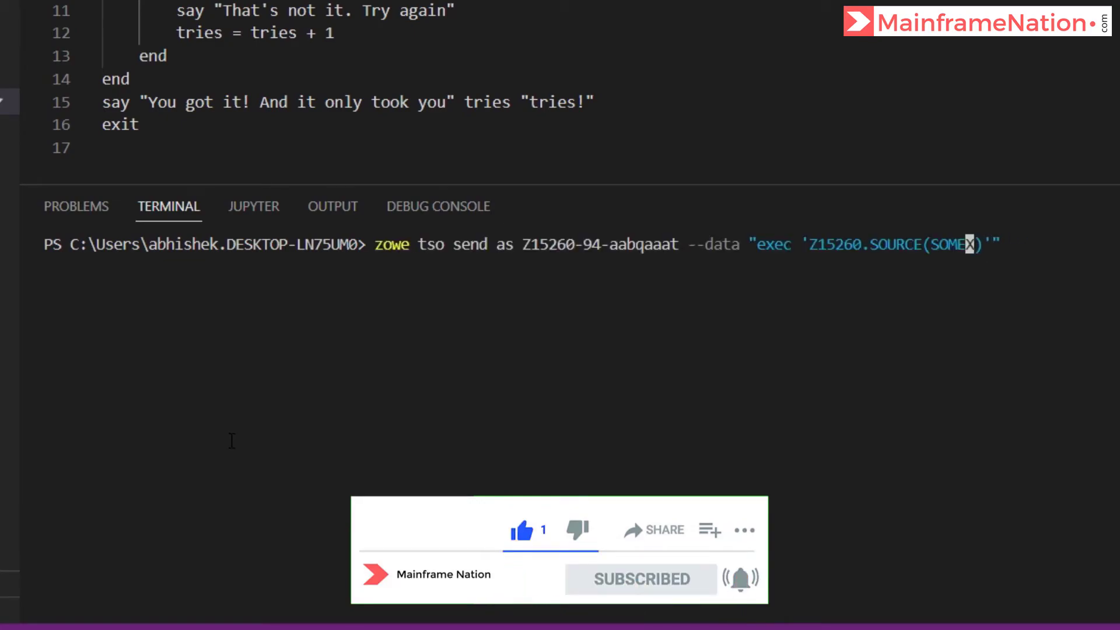
Step: Run GUESSNUM in the TSO session and send the guess of 5
{"action": "type", "text": "GUESSNUM"}
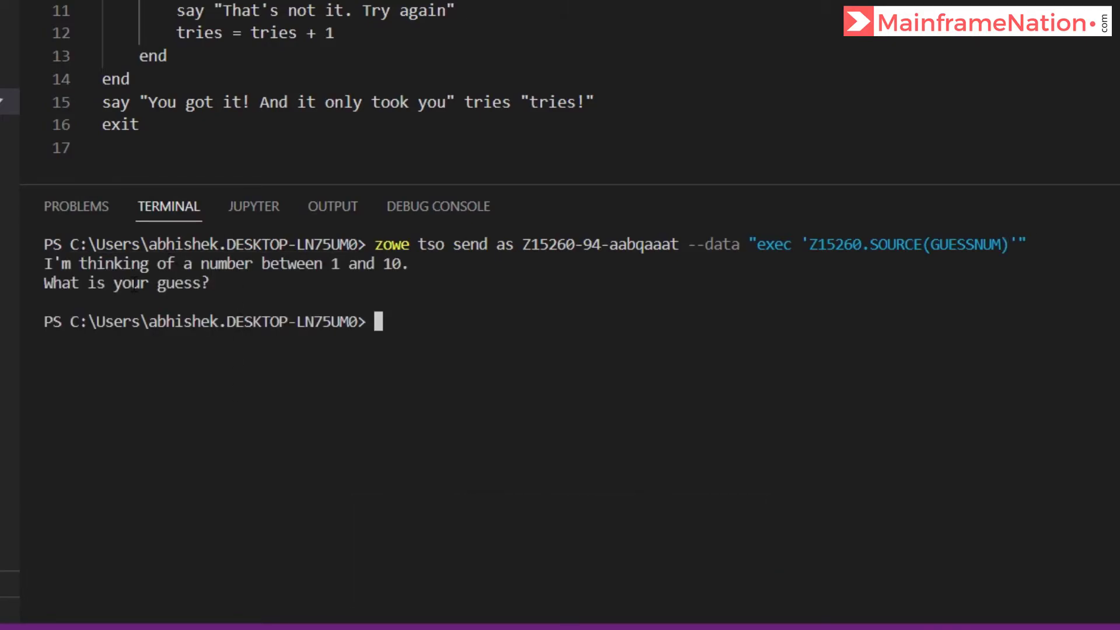
{"action": "mouse_move", "coordinate": [218, 289]}
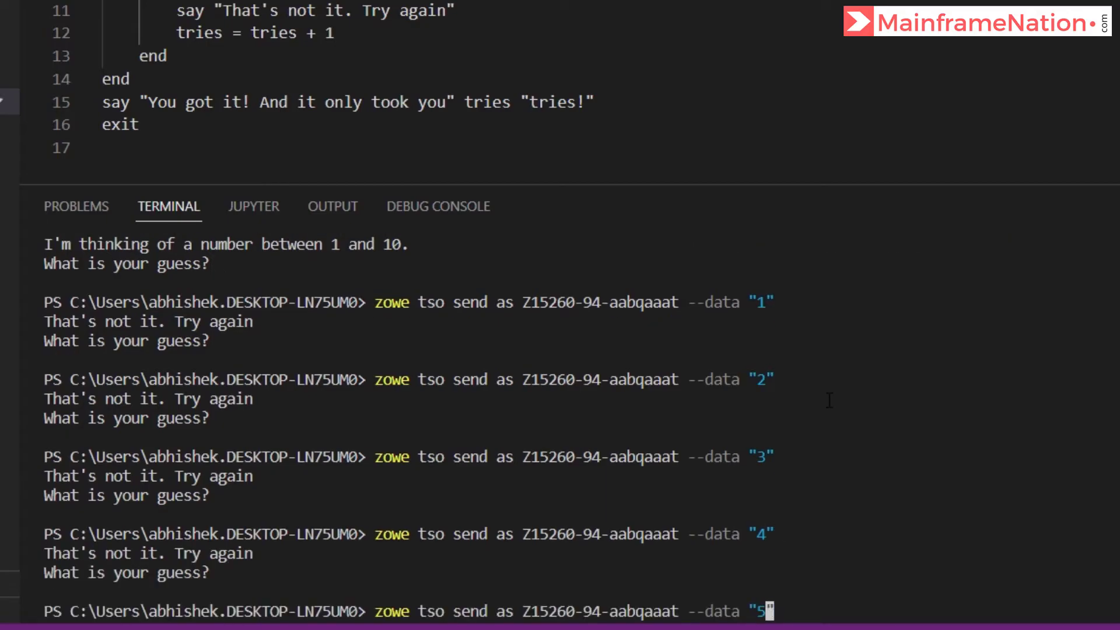
{"action": "key", "text": "enter"}
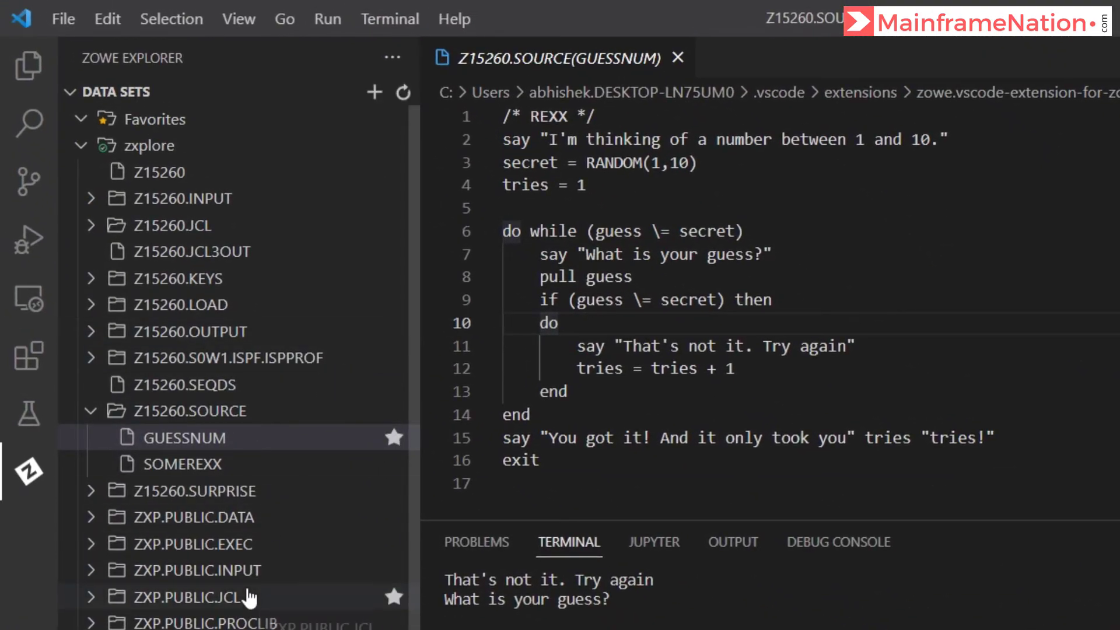
Step: Submit CHKREXX1 from ZXP.PUBLIC.JCL as a job
{"action": "scroll", "scroll_direction": "down", "scroll_amount": 3}
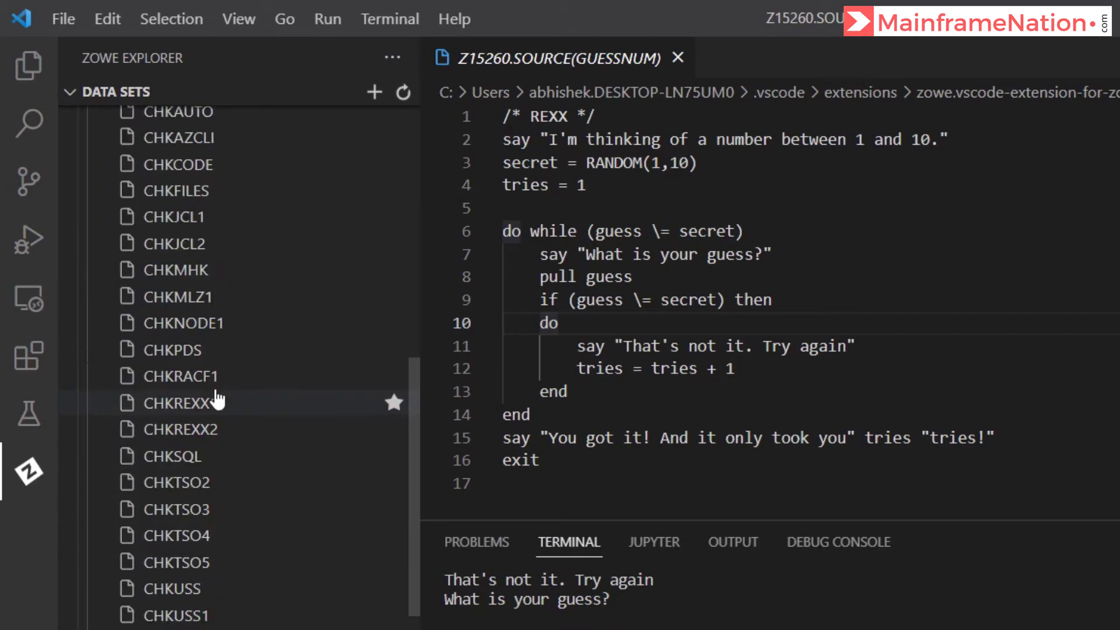
{"action": "right_click", "coordinate": [182, 402]}
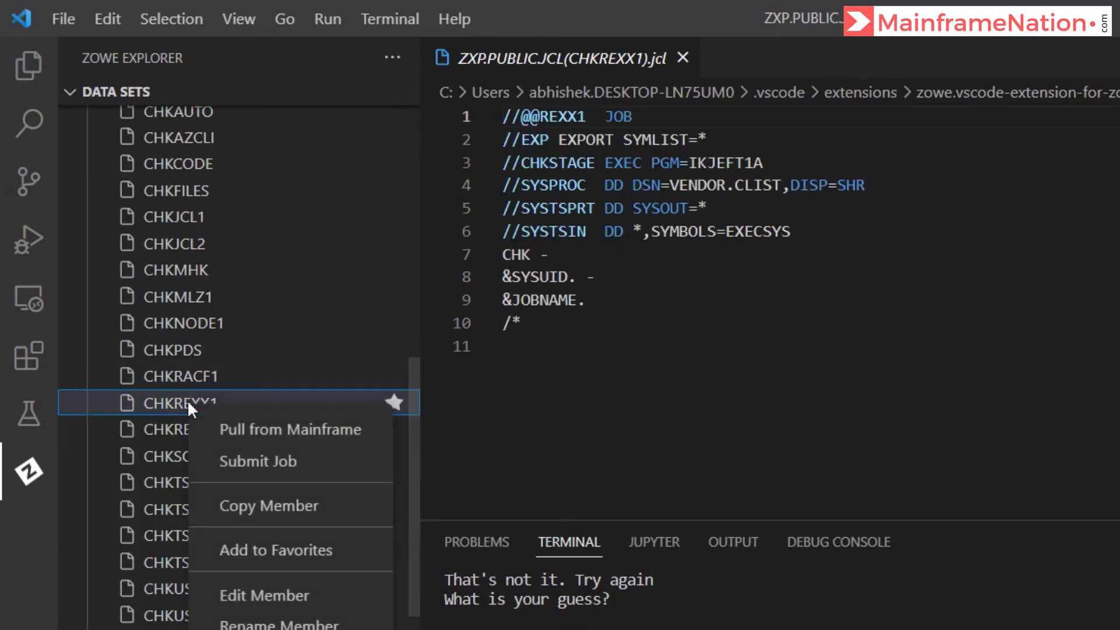
{"action": "left_click", "coordinate": [258, 460]}
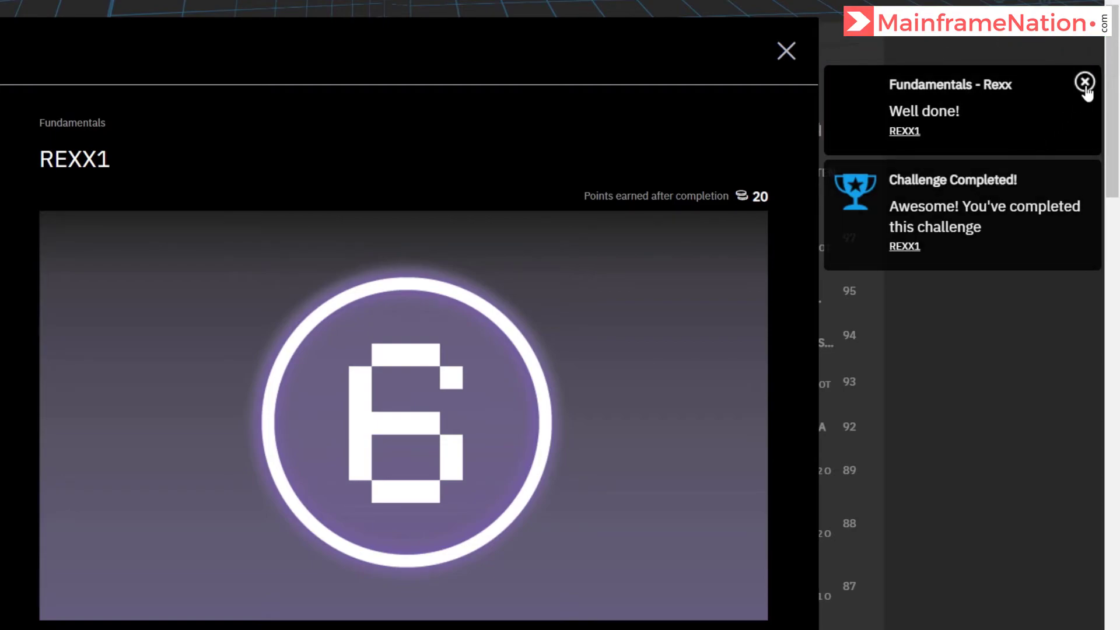
Step: Dismiss the Well done notice and close the REXX1 challenge, returning to the Fundamentals page
{"action": "left_click", "coordinate": [1084, 82]}
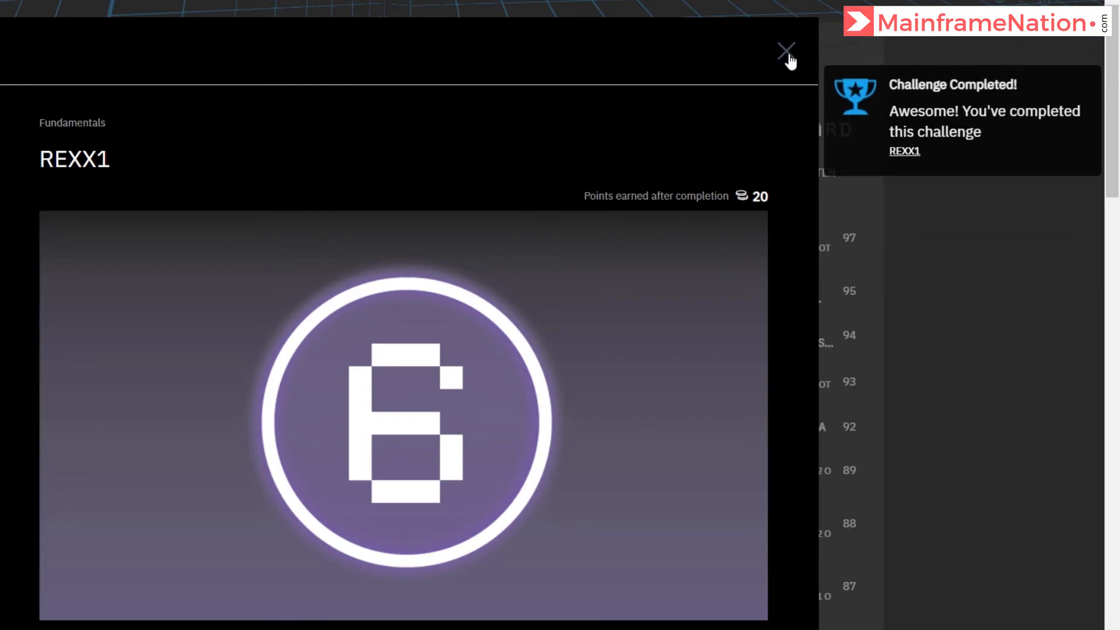
{"action": "left_click", "coordinate": [785, 52]}
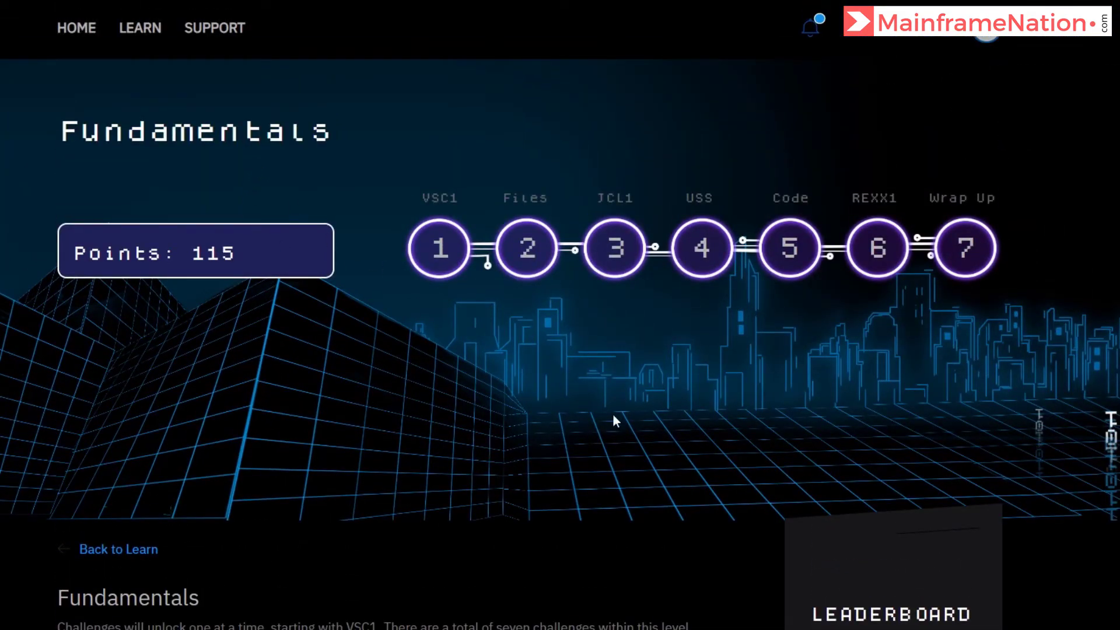
{"action": "scroll", "scroll_direction": "down", "scroll_amount": 3}
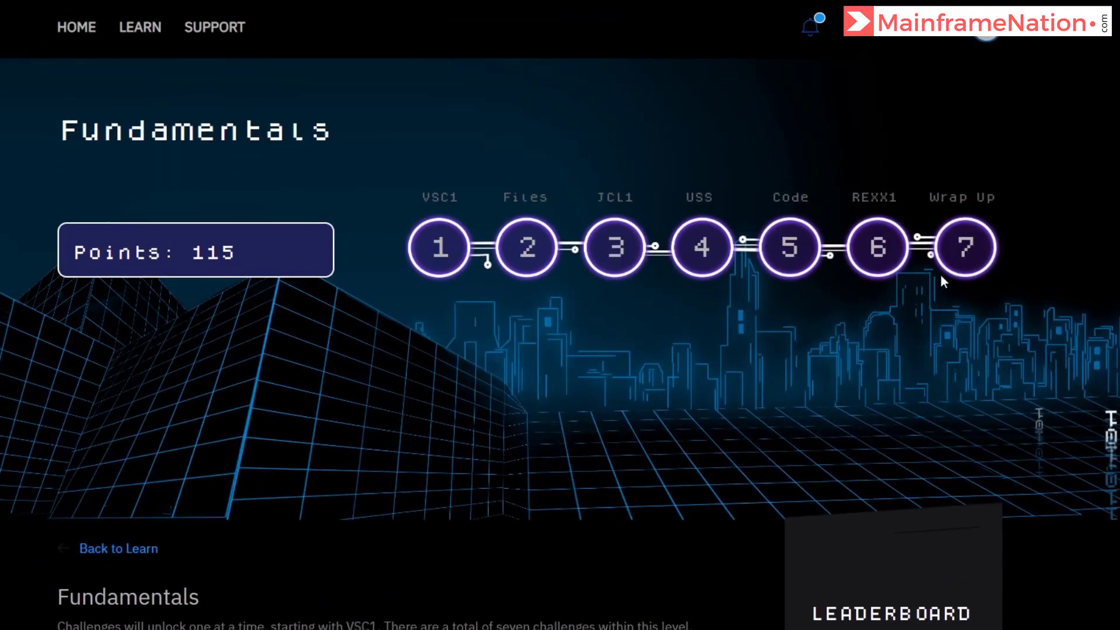
{"action": "scroll", "scroll_direction": "down", "scroll_amount": 3}
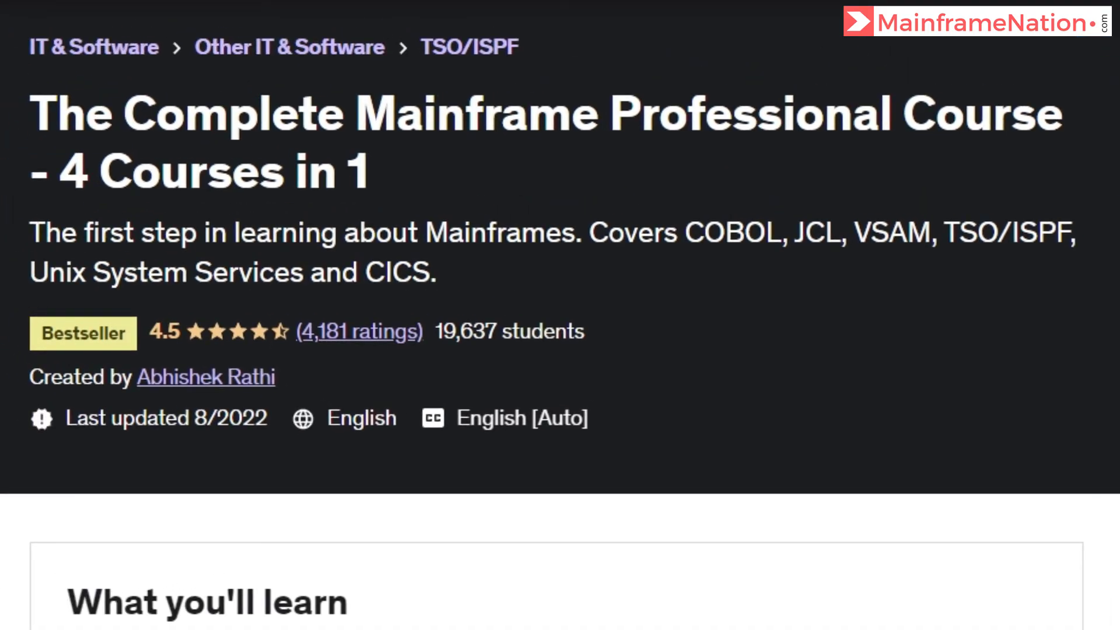
{"action": "left_click", "coordinate": [863, 144]}
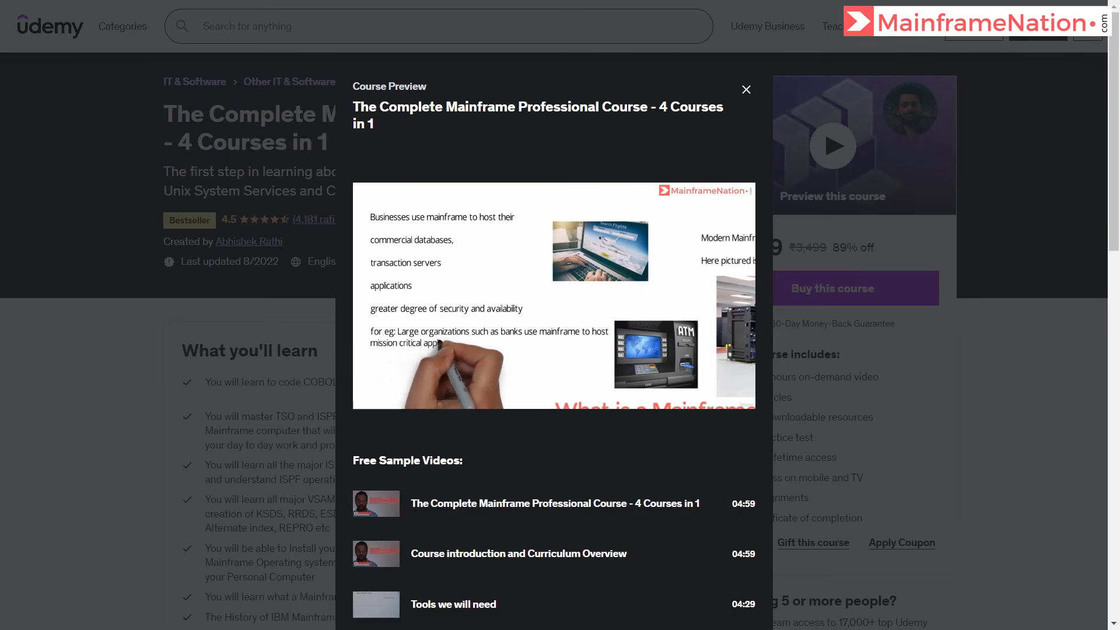
{"action": "left_click", "coordinate": [745, 90]}
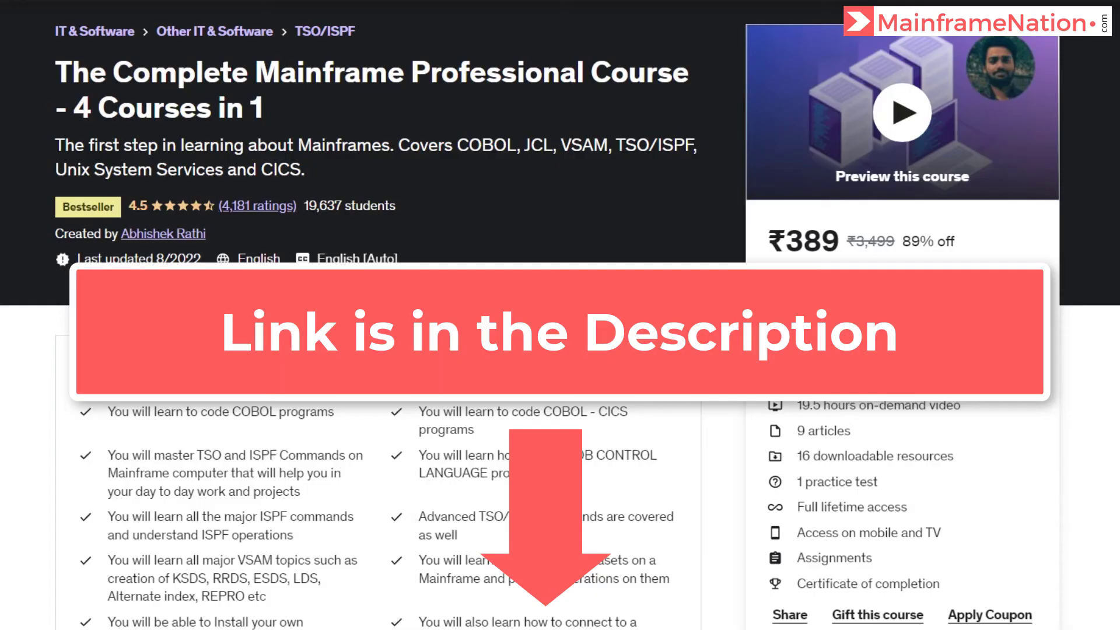